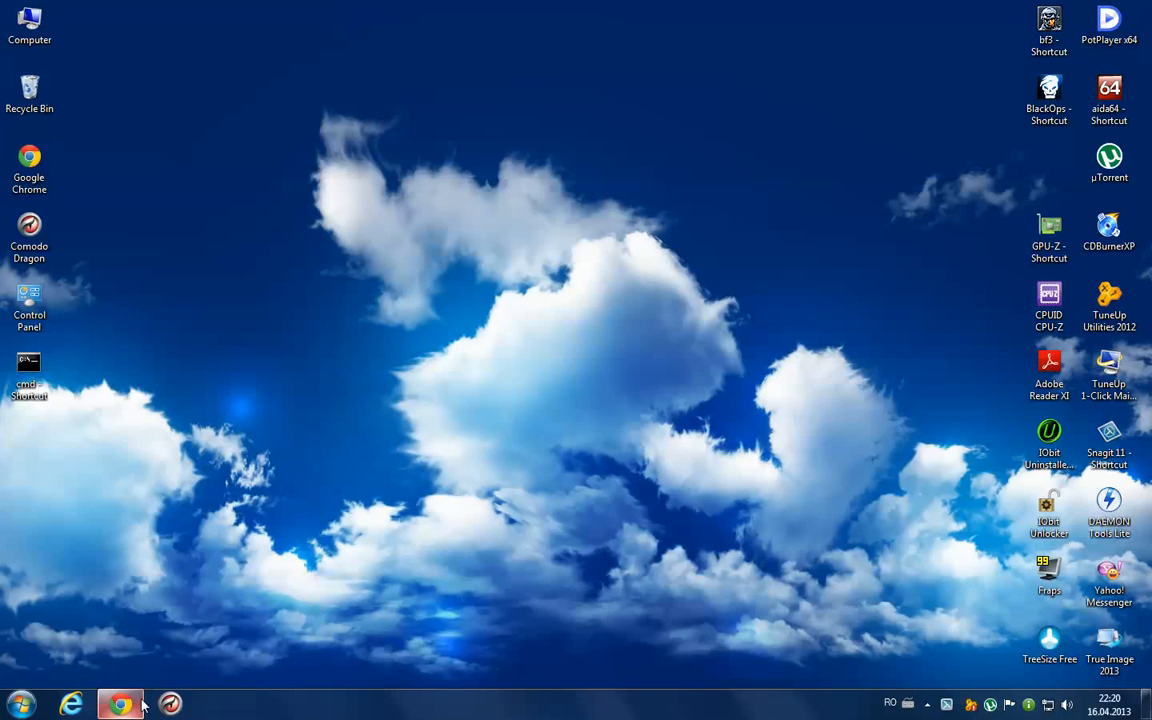
- Bring the browser window with the Video Manager uploads list to the front
{"action": "left_click", "coordinate": [120, 704]}
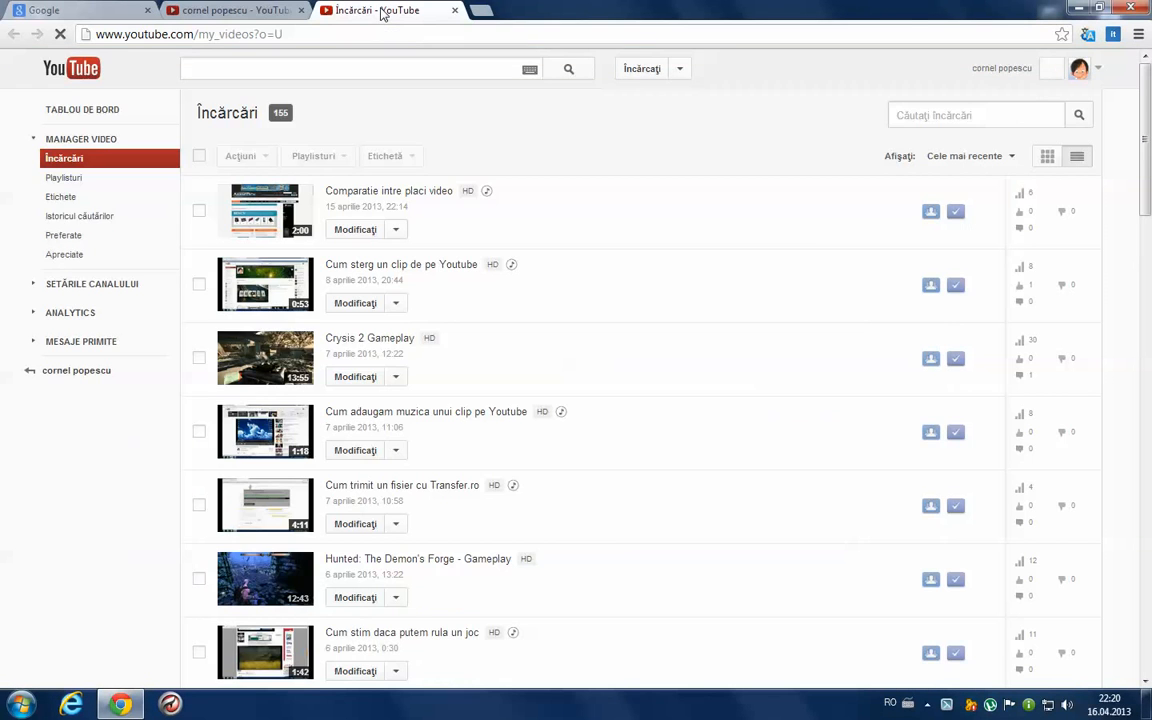
{"action": "mouse_move", "coordinate": [660, 276]}
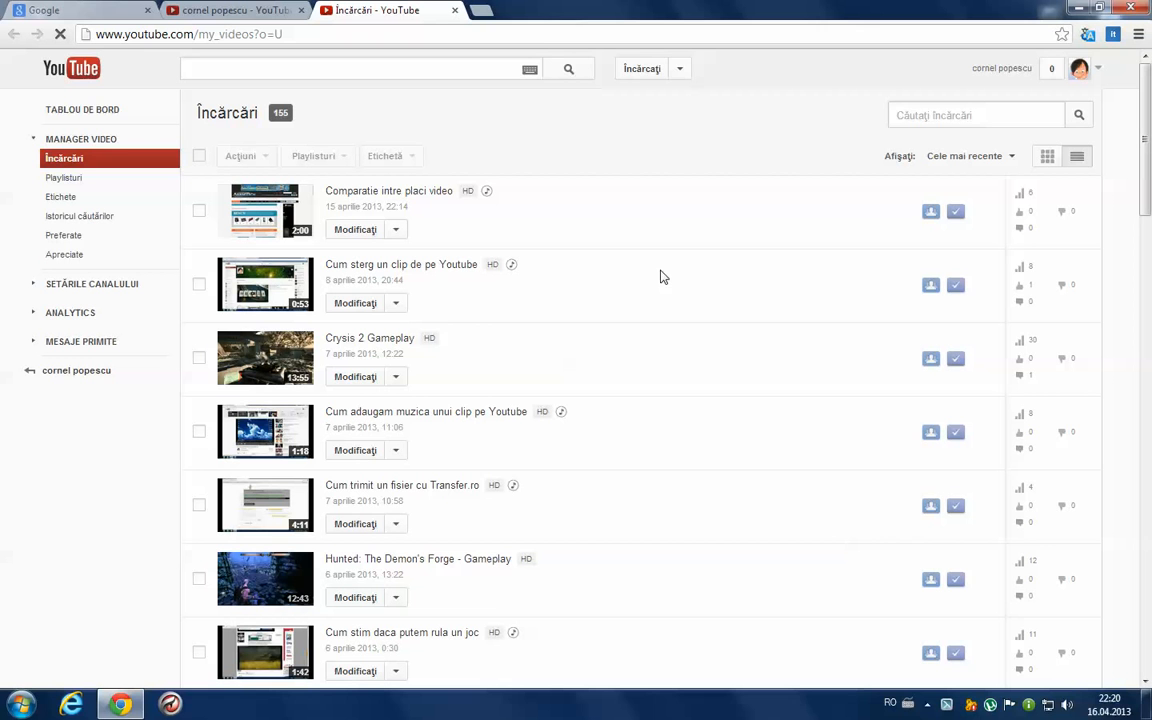
{"action": "mouse_move", "coordinate": [356, 376]}
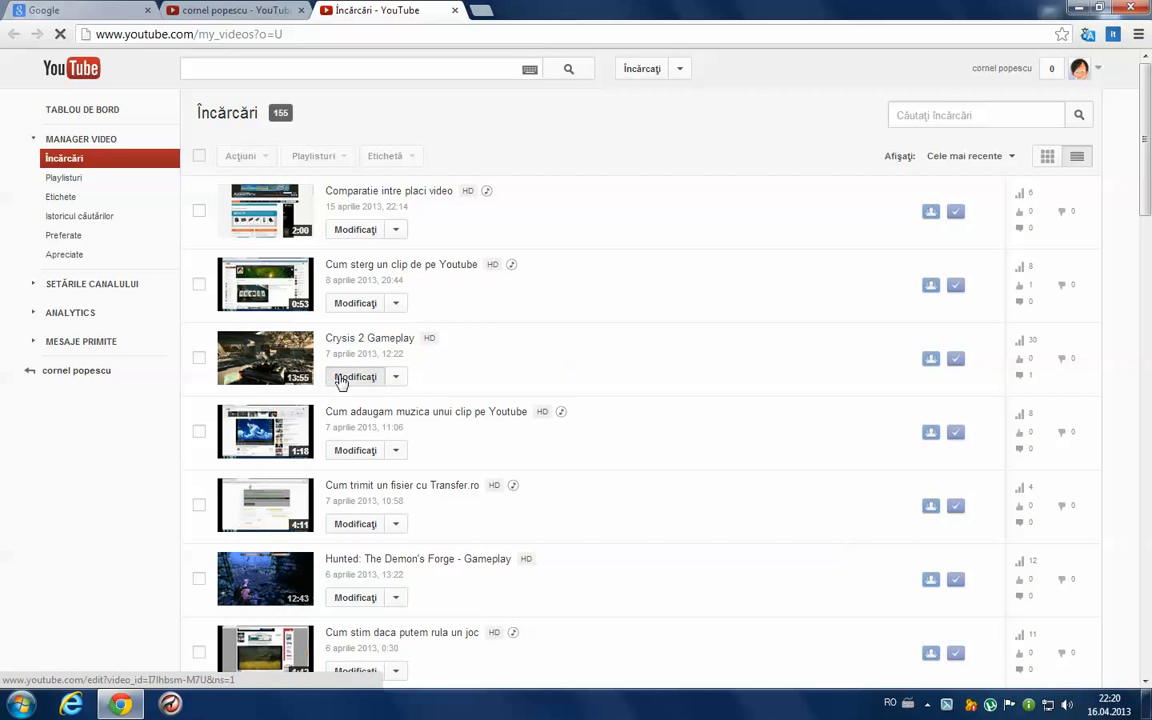
- Open Crysis 2 Gameplay for editing and switch to its Adnotări editor
{"action": "left_click", "coordinate": [356, 376]}
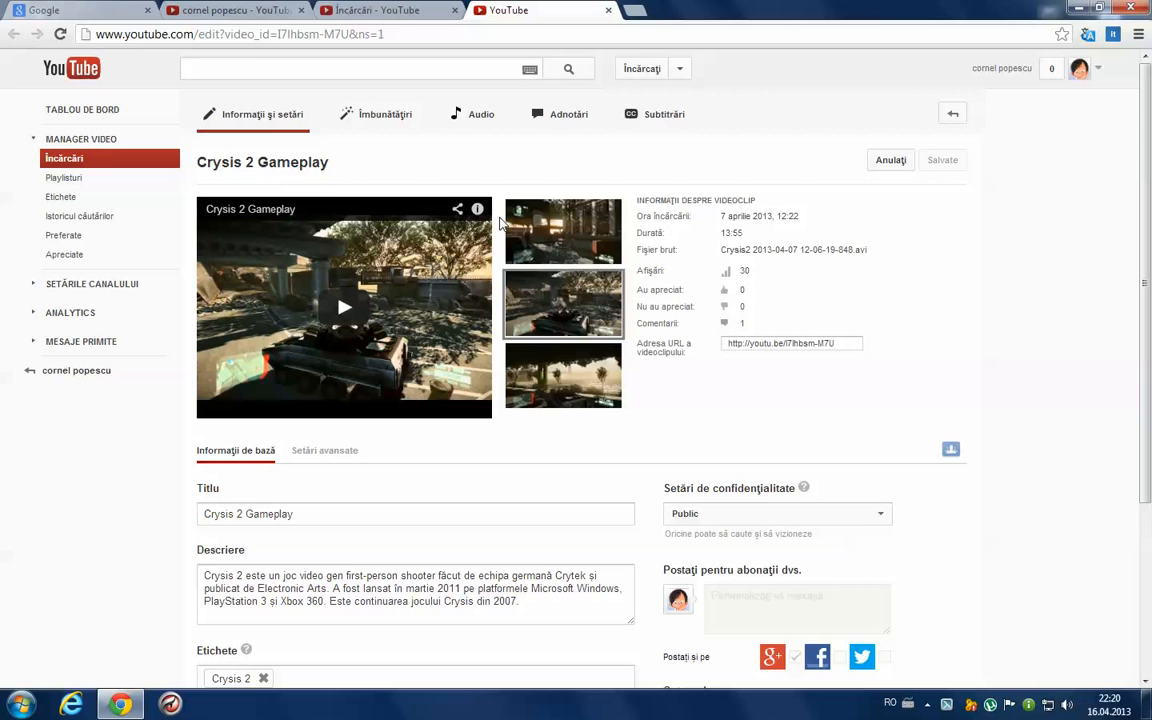
{"action": "mouse_move", "coordinate": [568, 114]}
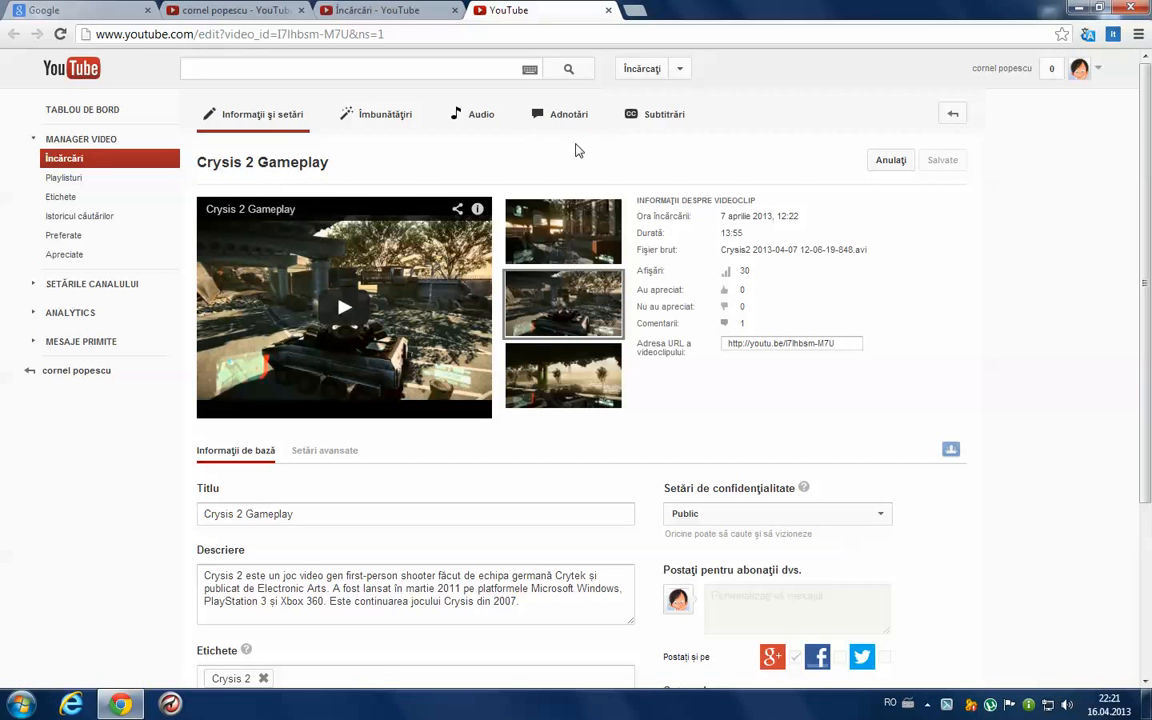
{"action": "left_click", "coordinate": [568, 114]}
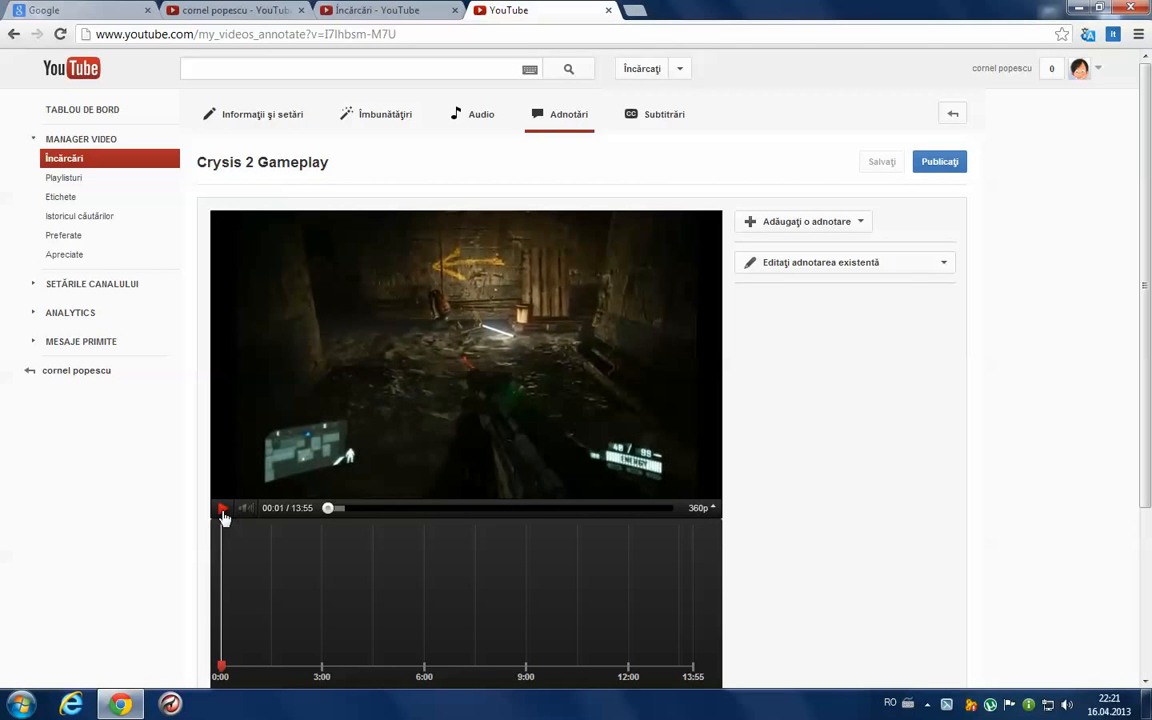
- Add a Balon explicativ vocal annotation and drag it to the lower centre of the frame
{"action": "left_click", "coordinate": [804, 220]}
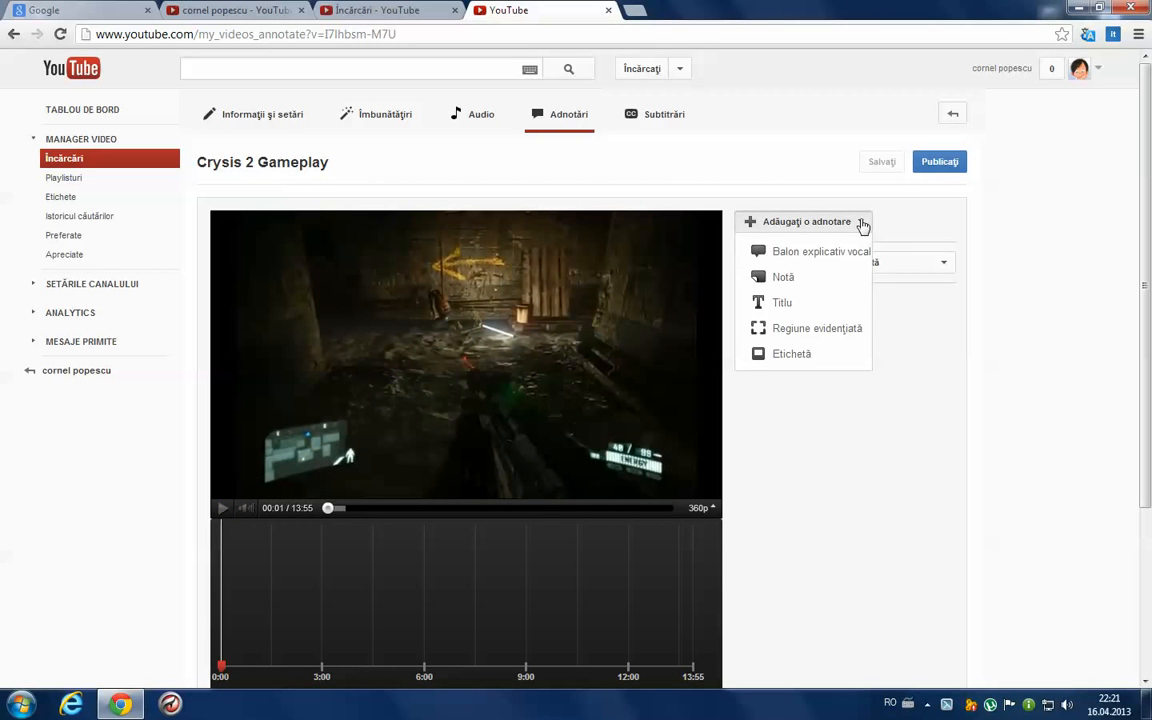
{"action": "left_click", "coordinate": [820, 252]}
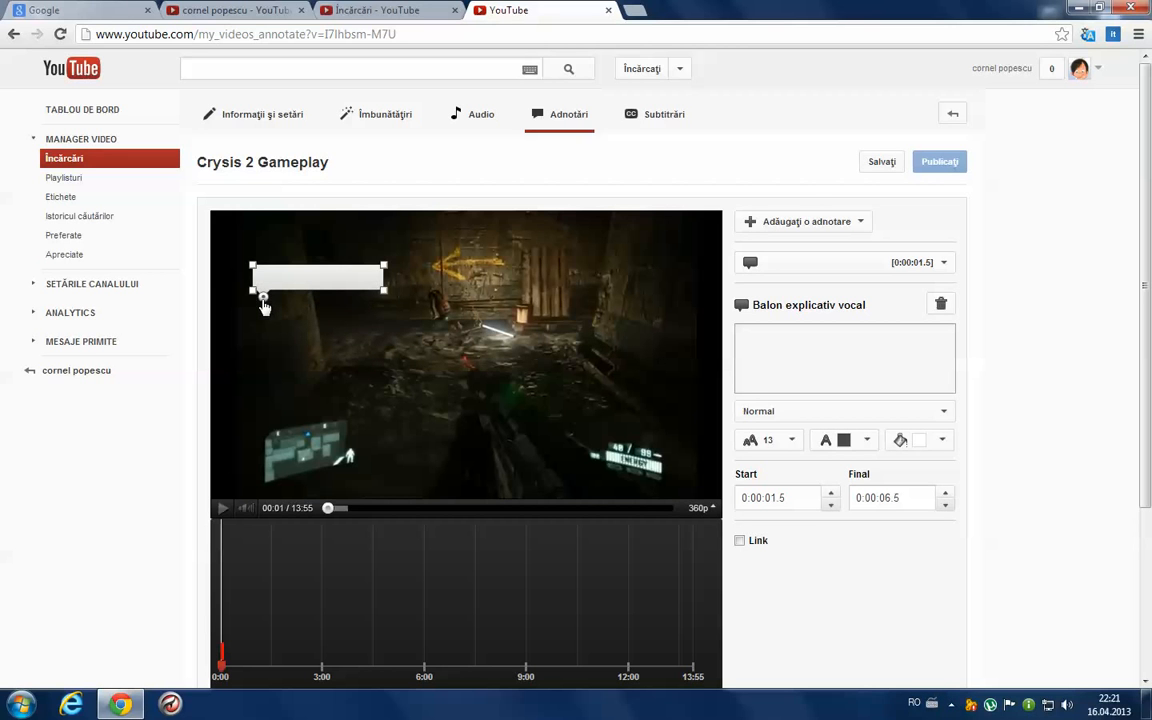
{"action": "left_click_drag", "start_coordinate": [318, 278], "coordinate": [484, 330]}
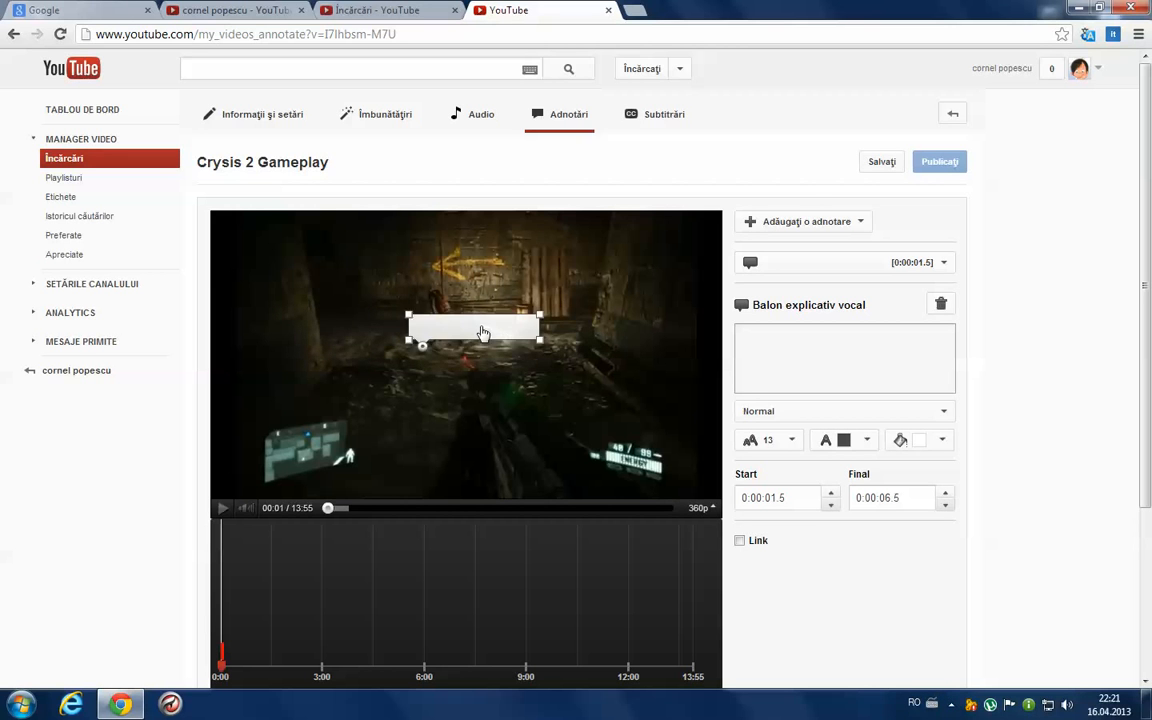
{"action": "left_click_drag", "start_coordinate": [472, 330], "coordinate": [544, 418]}
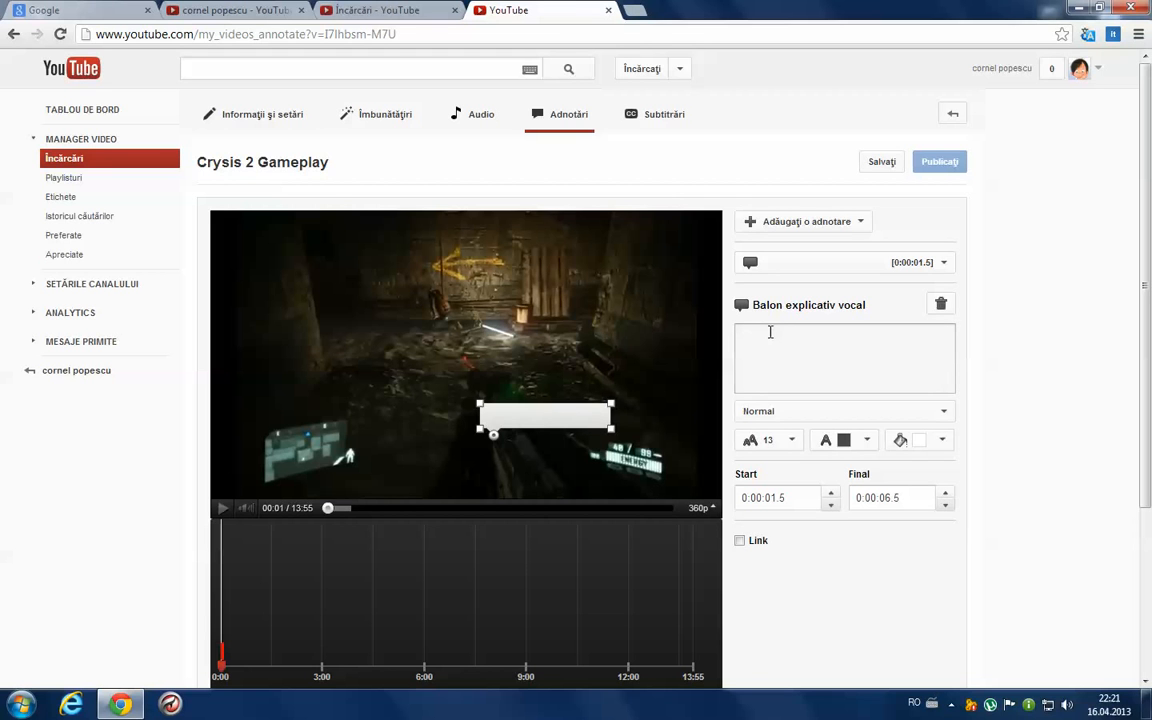
{"action": "left_click", "coordinate": [844, 358]}
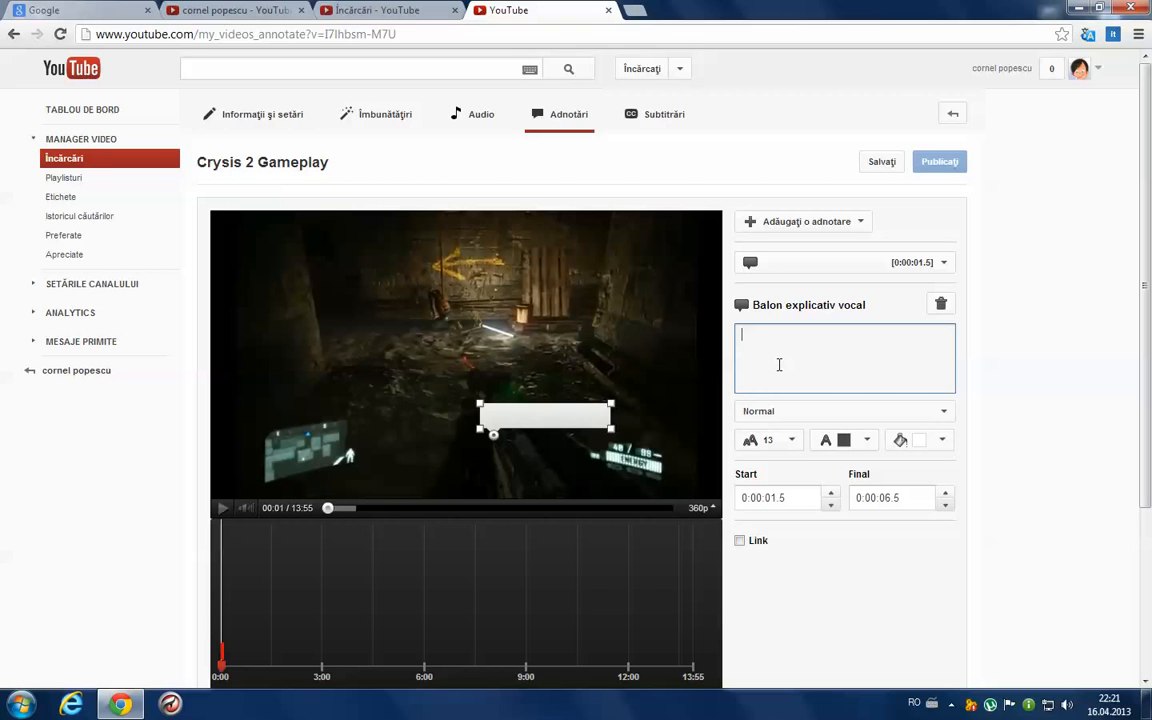
- Enter 'Asa se pune o adnotare' as the speech bubble's text
{"action": "type", "text": "A"}
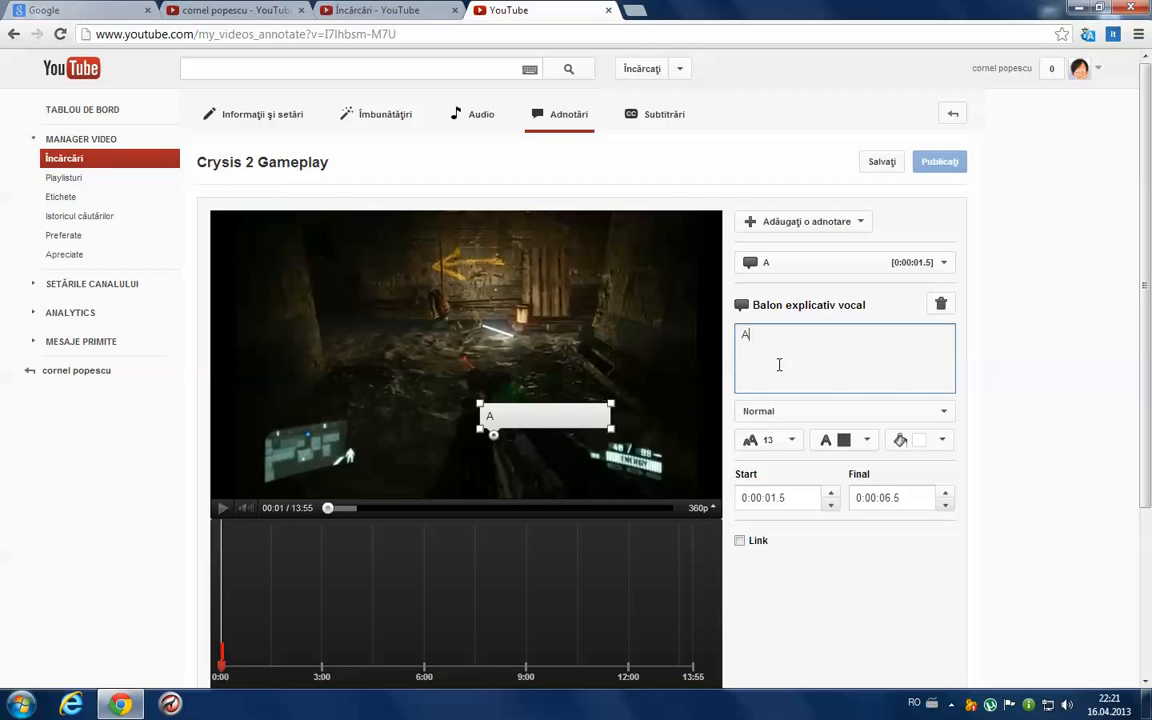
{"action": "type", "text": "sa se"}
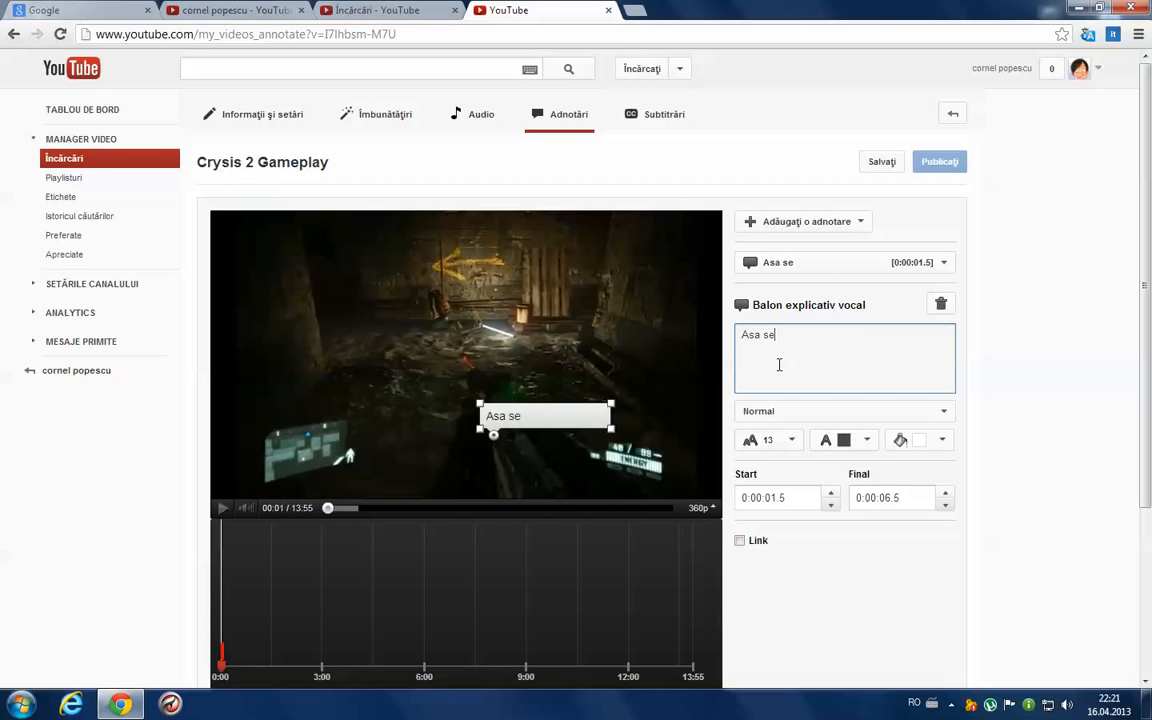
{"action": "type", "text": "pune o a"}
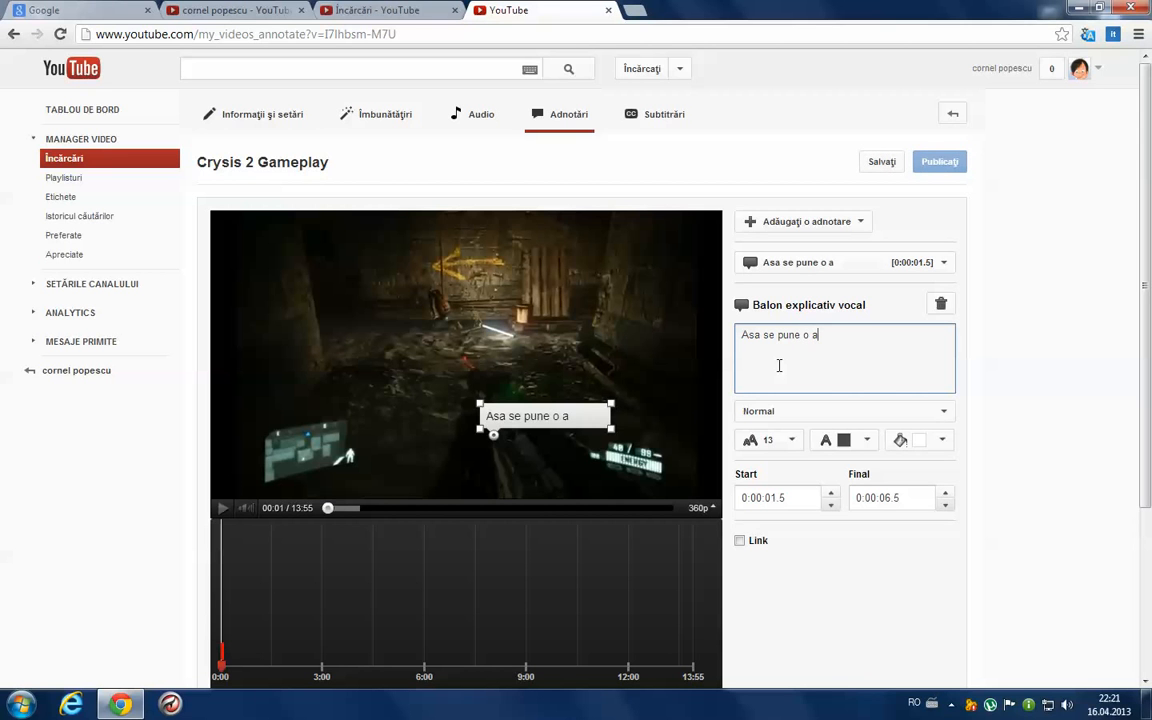
{"action": "type", "text": "dno"}
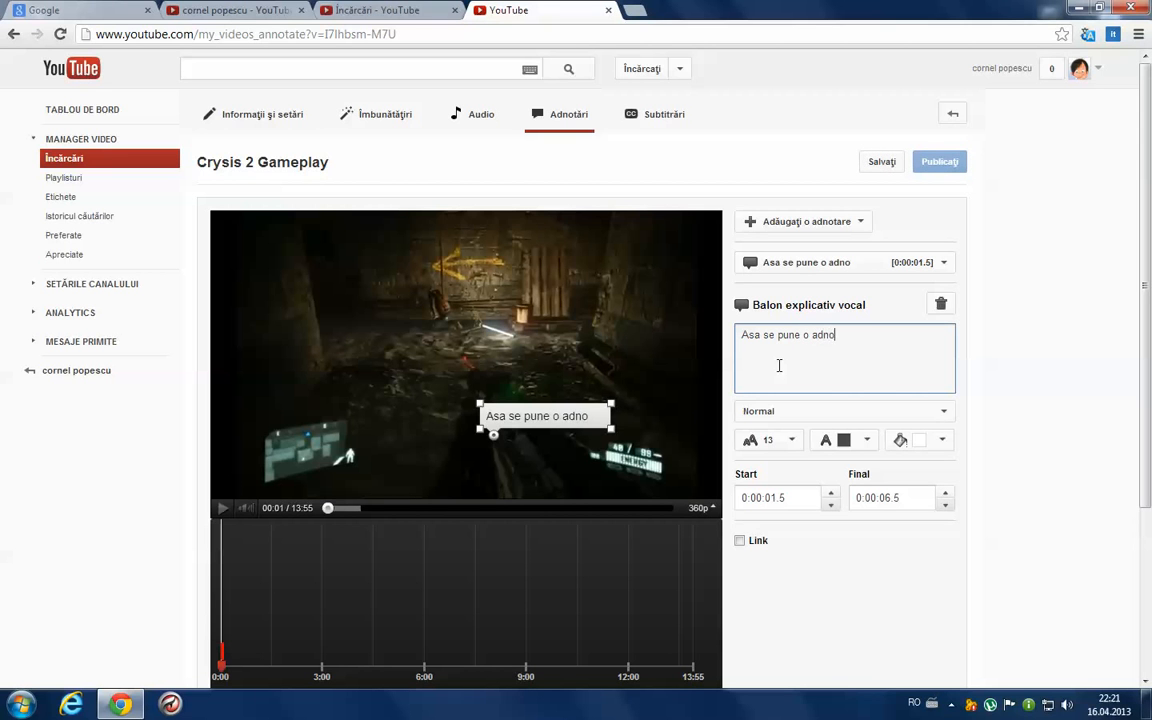
{"action": "type", "text": "tare"}
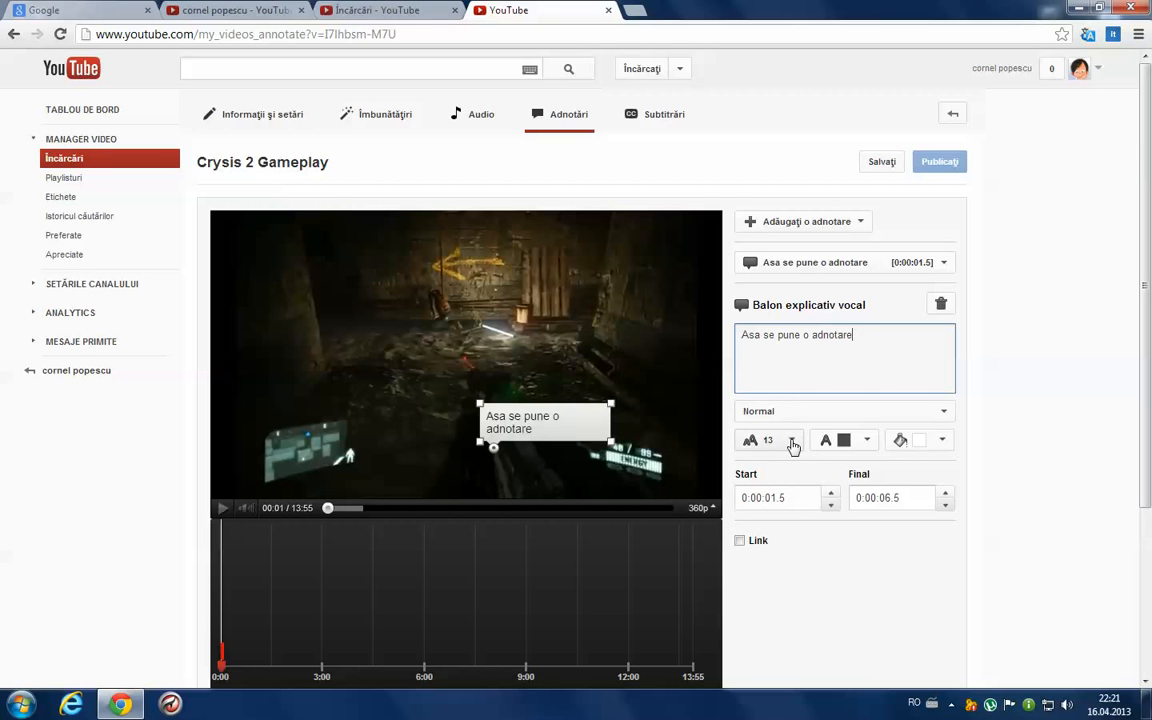
- Set the bubble text size to 16 and its display time to 0:00:15.5–0:01:15.6
{"action": "left_click", "coordinate": [768, 440]}
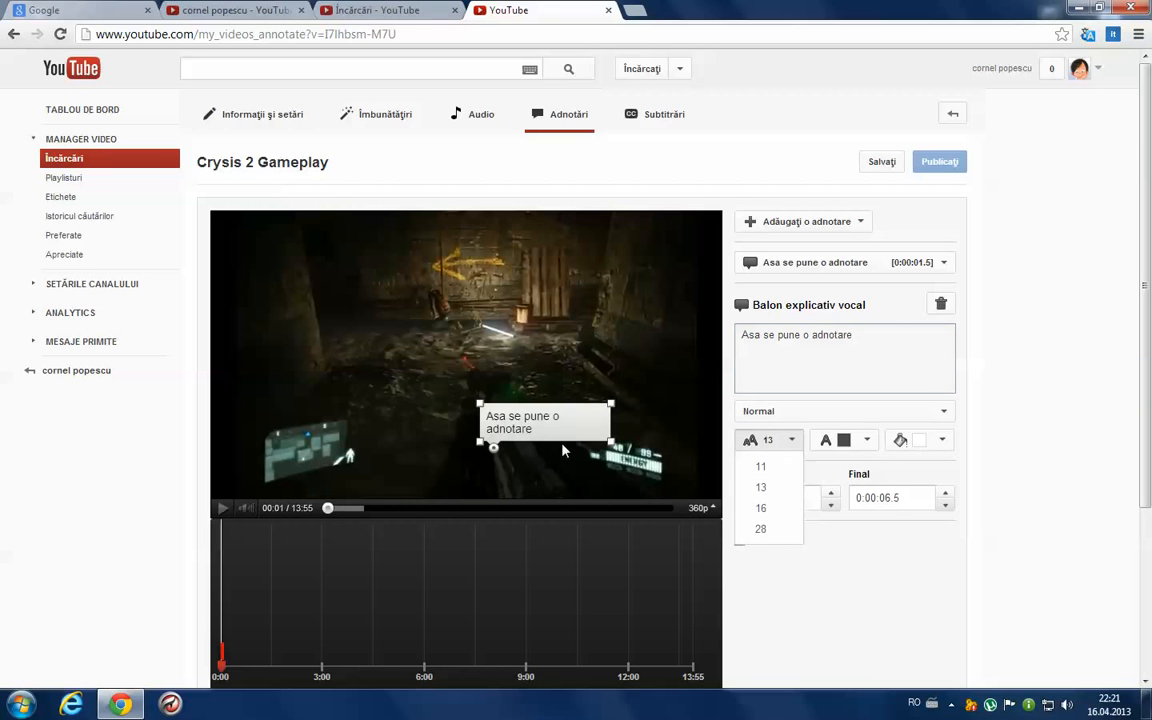
{"action": "left_click", "coordinate": [760, 508]}
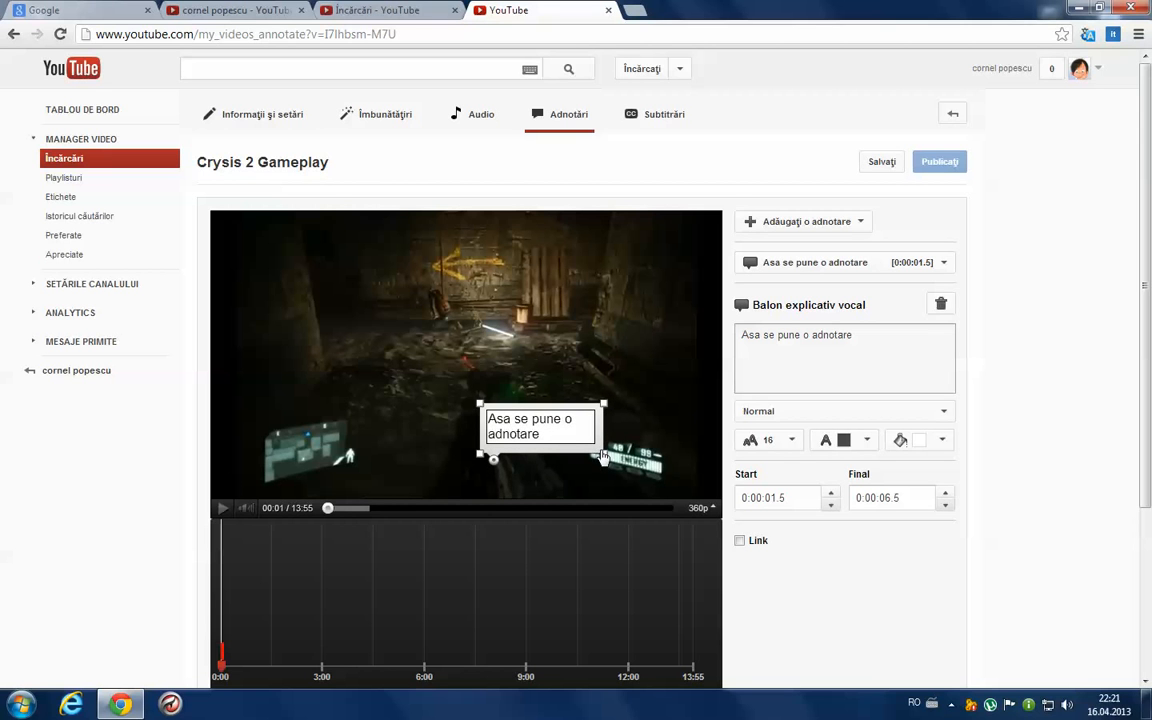
{"action": "left_click", "coordinate": [778, 498]}
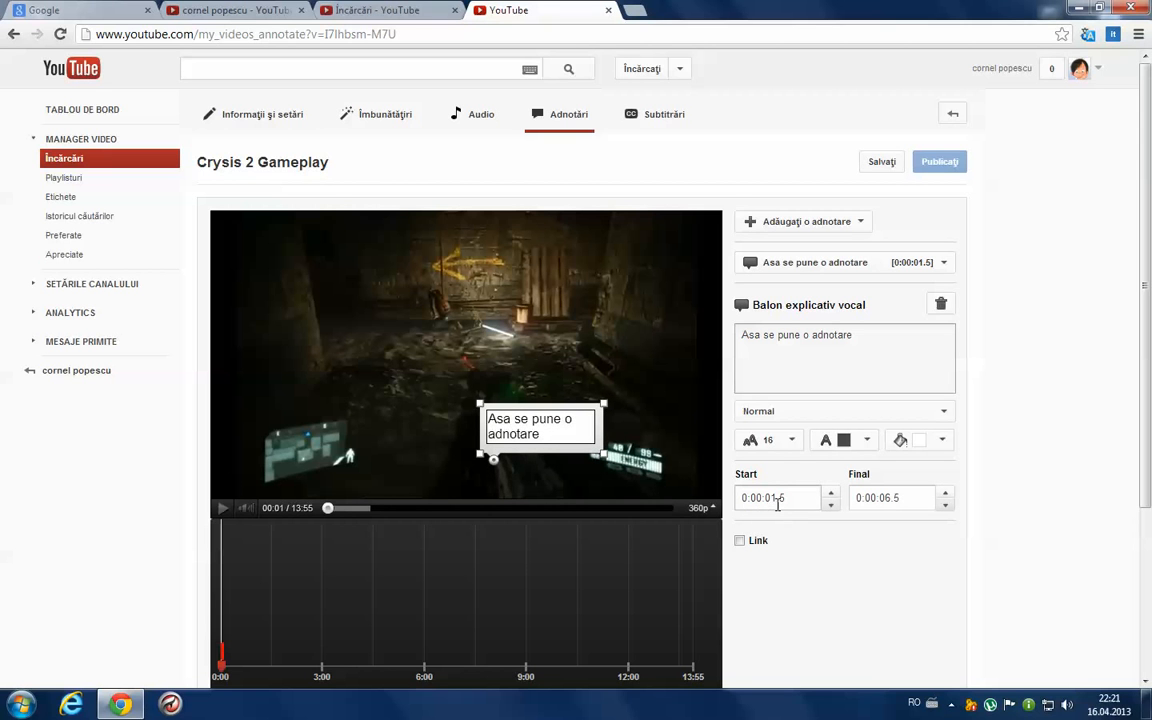
{"action": "left_click", "coordinate": [778, 496]}
{"action": "type", "text": "5"}
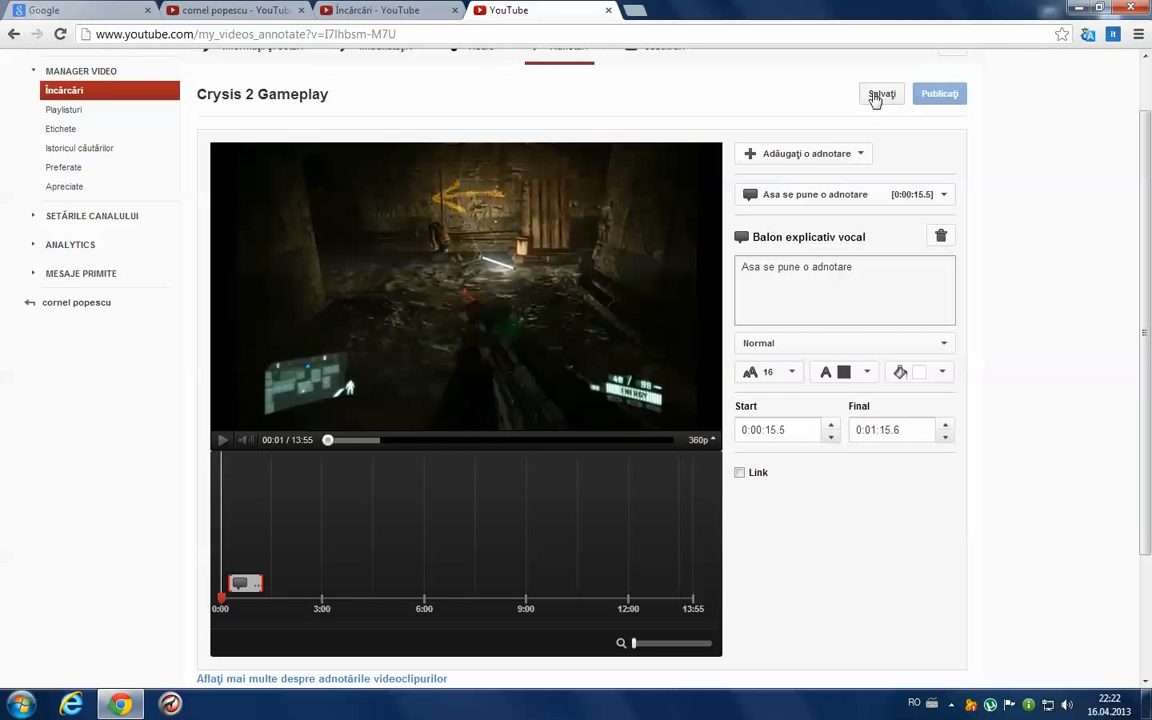
- Save the annotation with Salvați and publish it with Publicați
{"action": "left_click", "coordinate": [880, 94]}
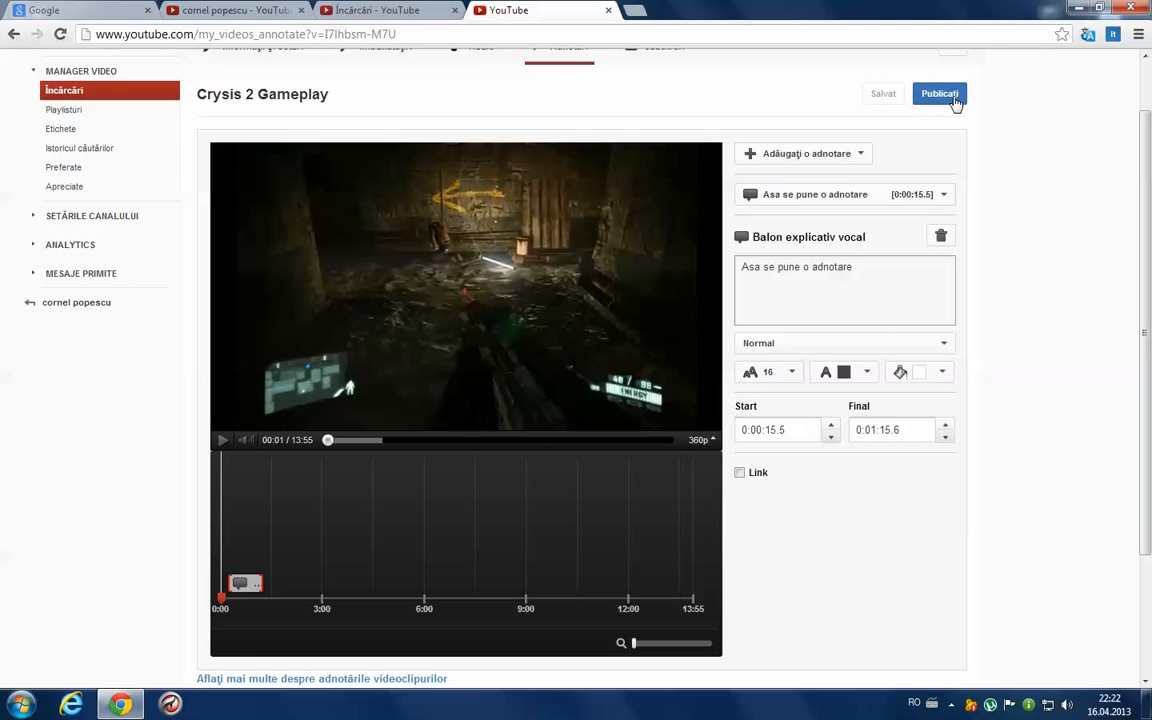
{"action": "left_click", "coordinate": [940, 94]}
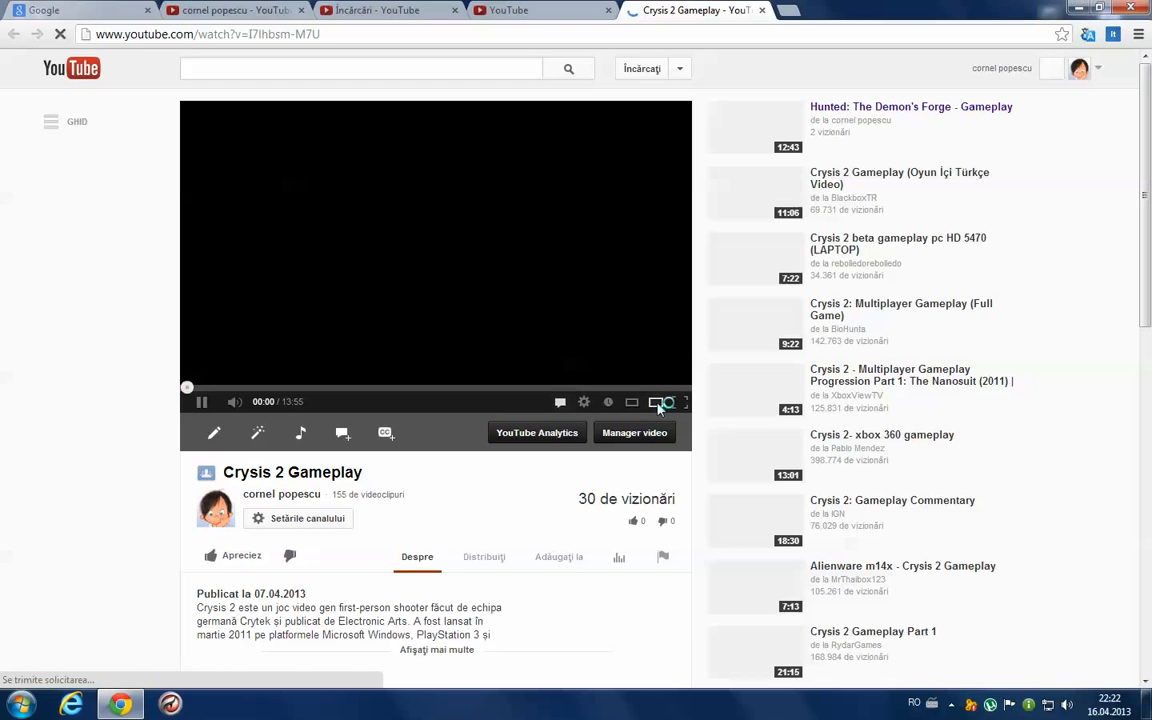
{"action": "mouse_move", "coordinate": [1020, 308]}
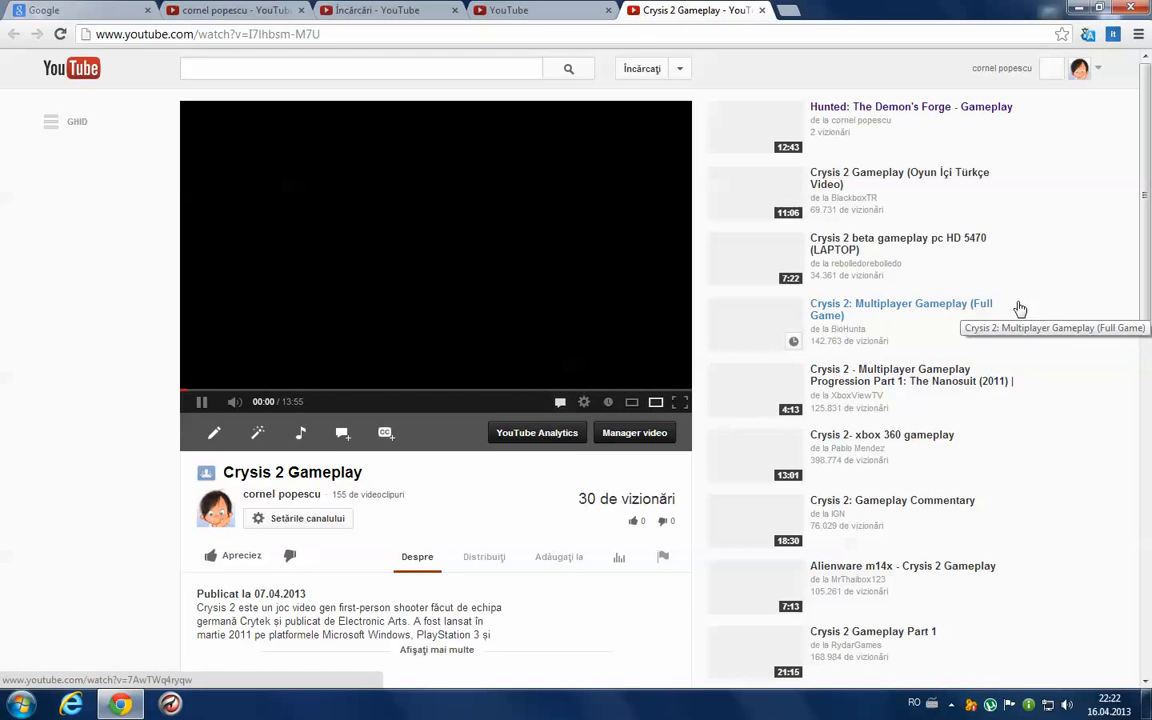
- Play the video and jump ahead near 0:31 to see the speech bubble appear
{"action": "left_click", "coordinate": [200, 400]}
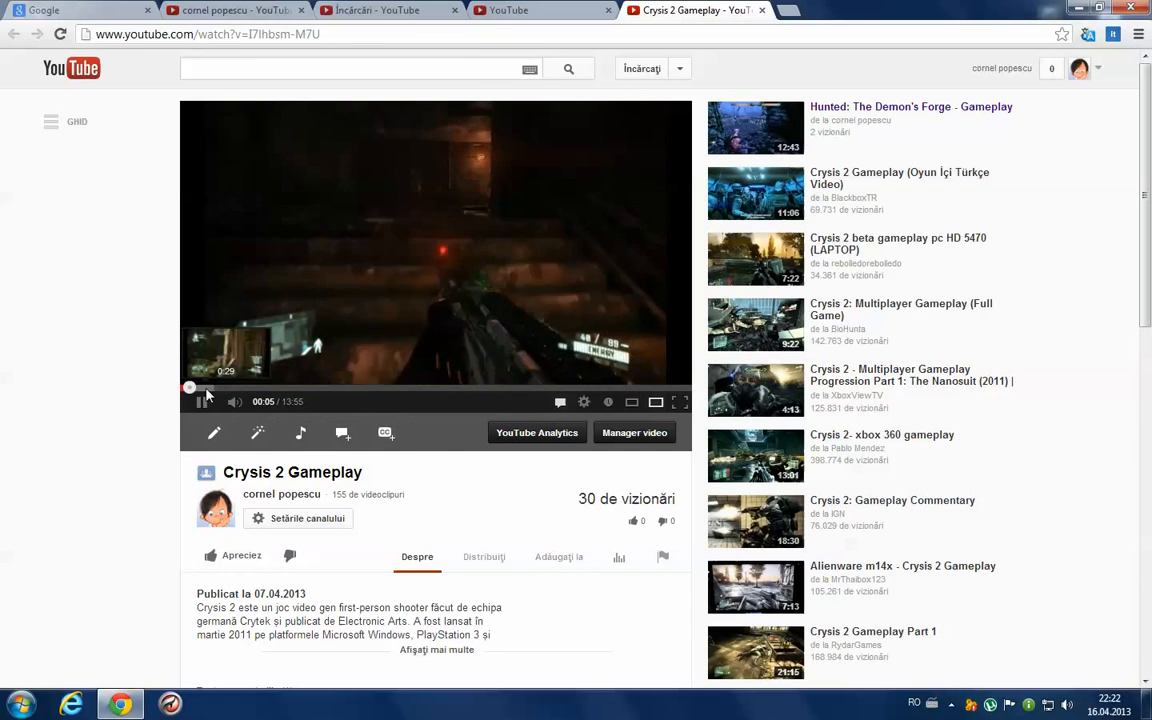
{"action": "left_click", "coordinate": [204, 400]}
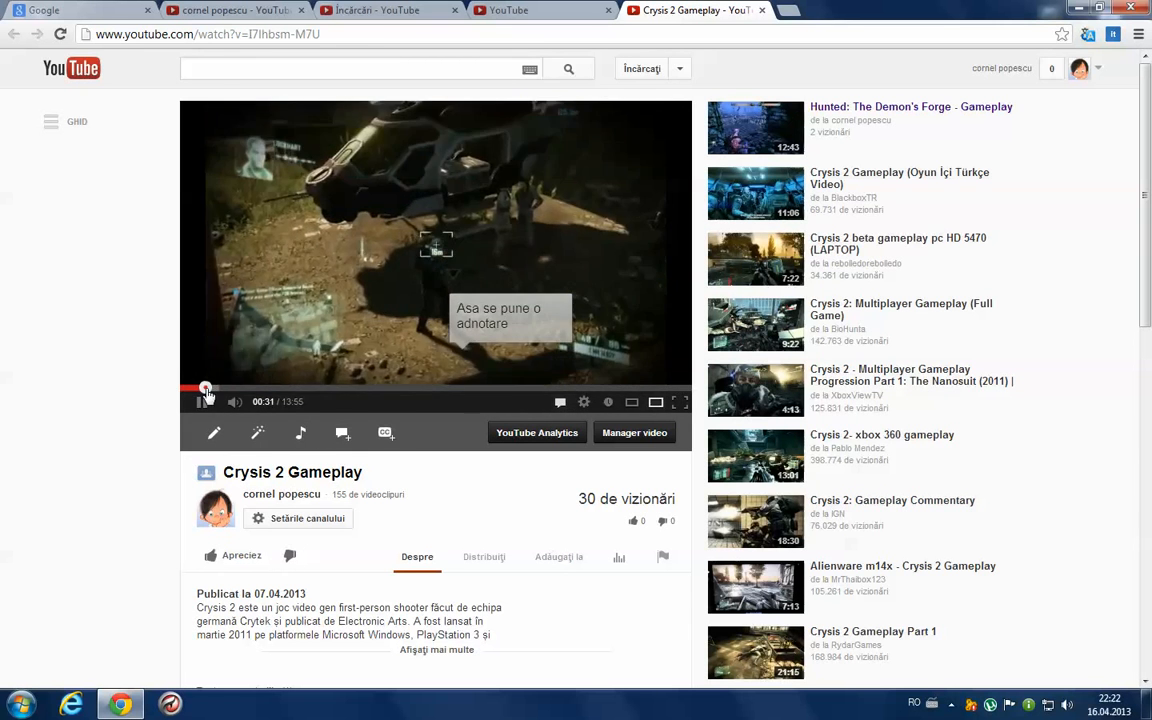
{"action": "left_click", "coordinate": [200, 400]}
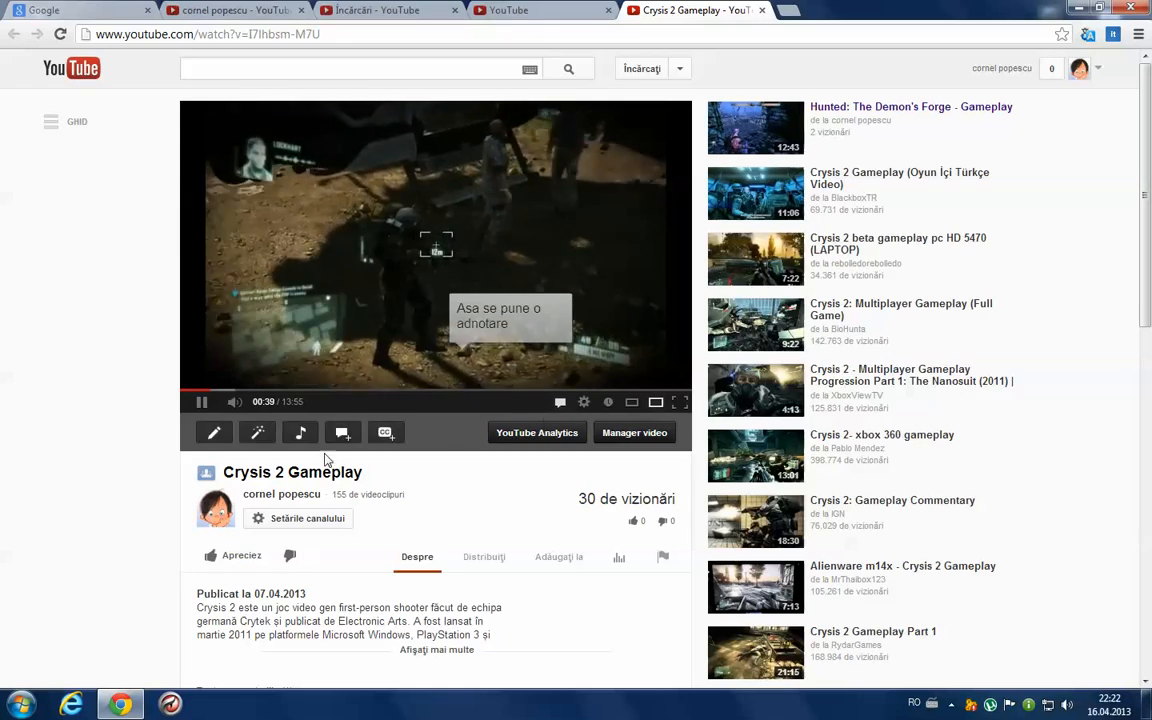
{"action": "left_click", "coordinate": [680, 402]}
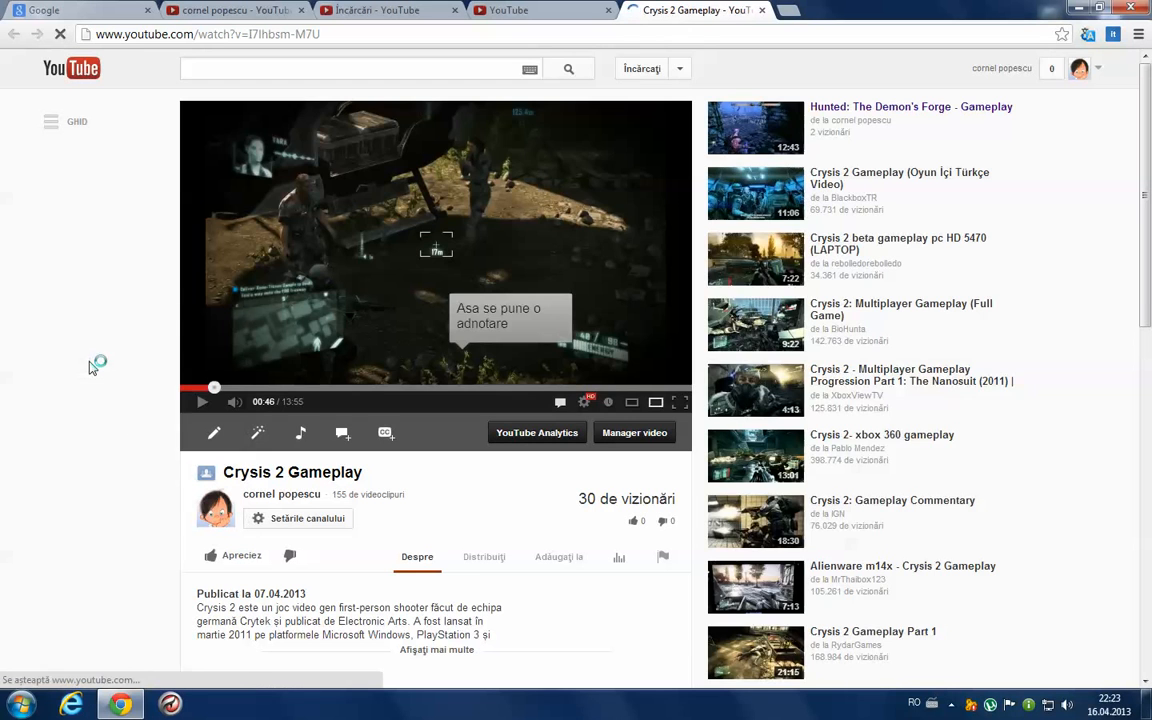
- Replay the reloaded Crysis 2 Gameplay video from the start
{"action": "left_click", "coordinate": [200, 400]}
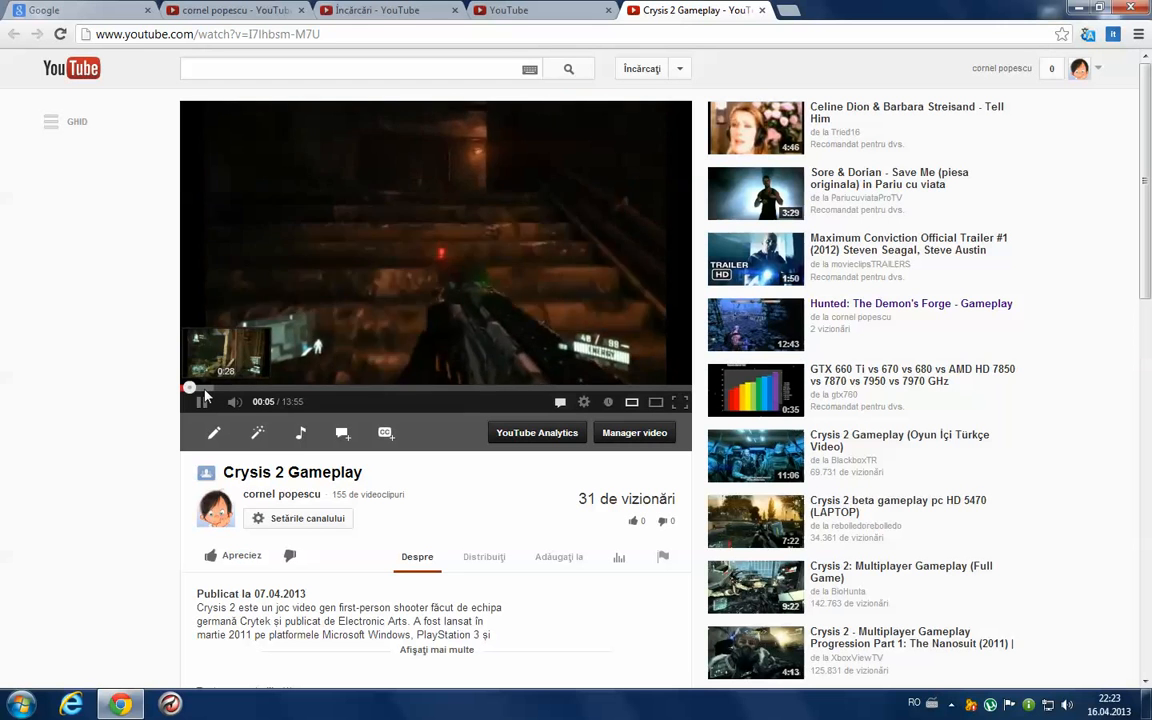
{"action": "left_click", "coordinate": [200, 400]}
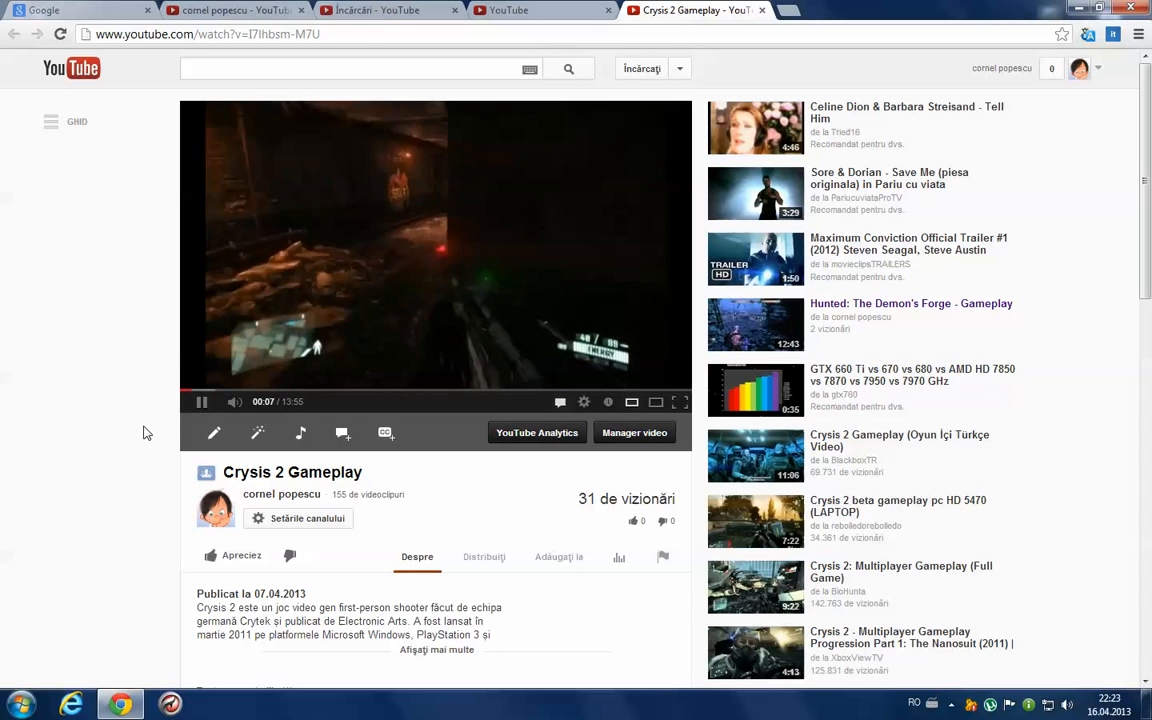